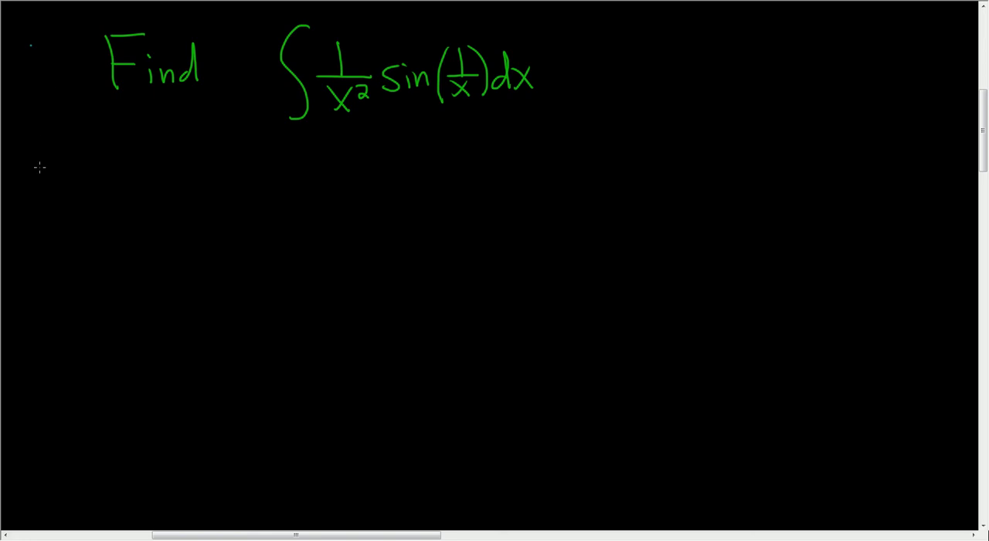
# Write the 'Sol' heading beneath the problem and underline it.
pyautogui.moveTo(31, 162); pyautogui.dragTo(100, 201)
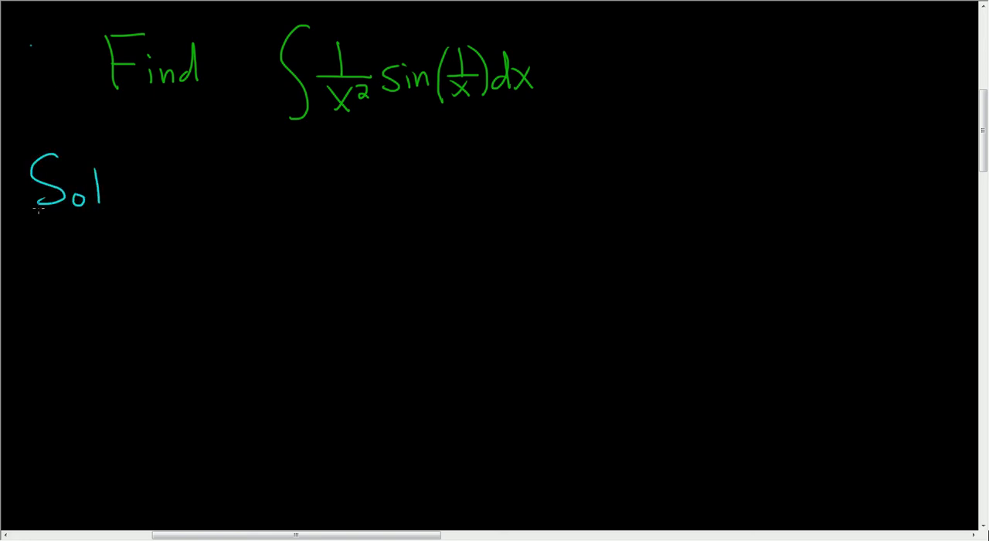
pyautogui.moveTo(34, 207); pyautogui.dragTo(108, 207)
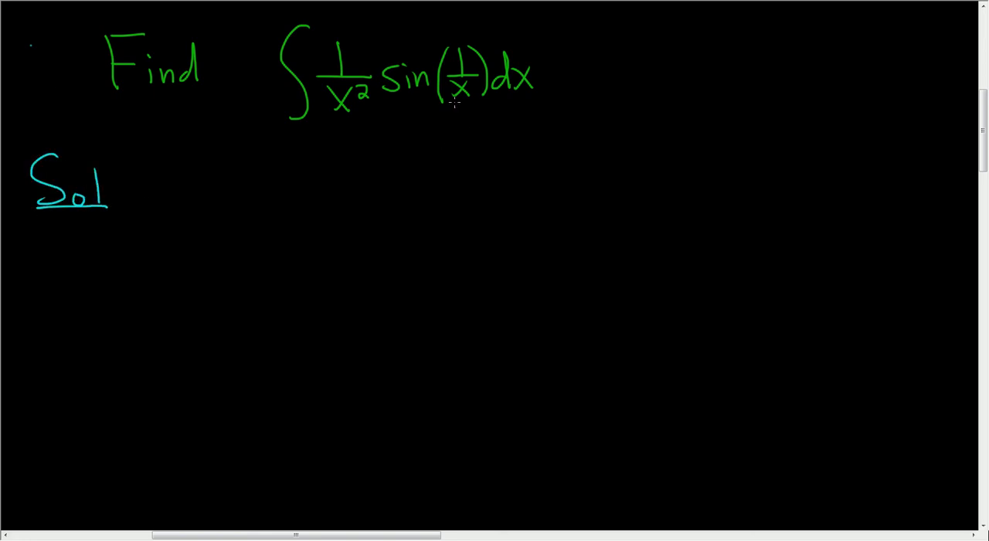
pyautogui.moveTo(457, 71)
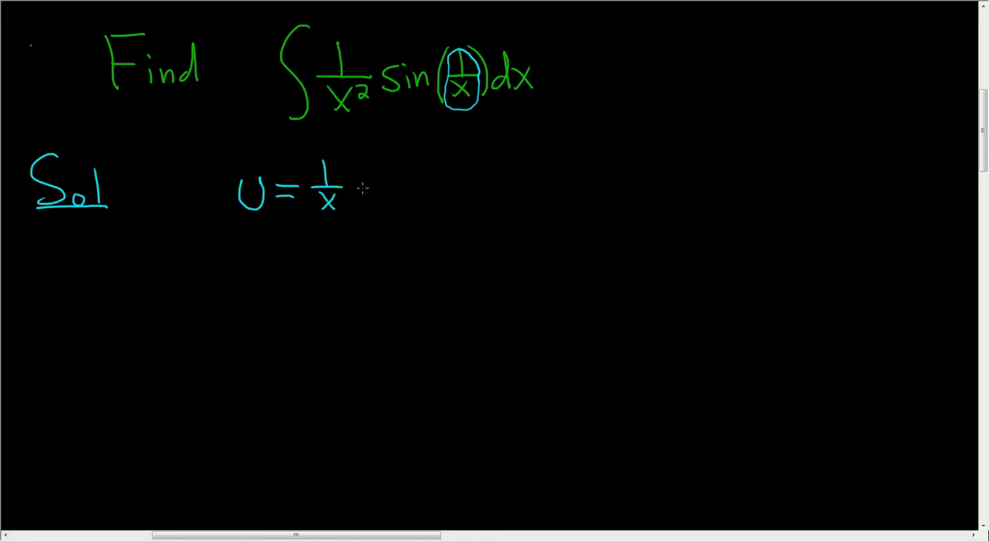
# Write u = 1/x = x⁻¹, then du = −x⁻² dx, and begin a second 'du =' line below.
pyautogui.moveTo(359, 189); pyautogui.dragTo(379, 189)
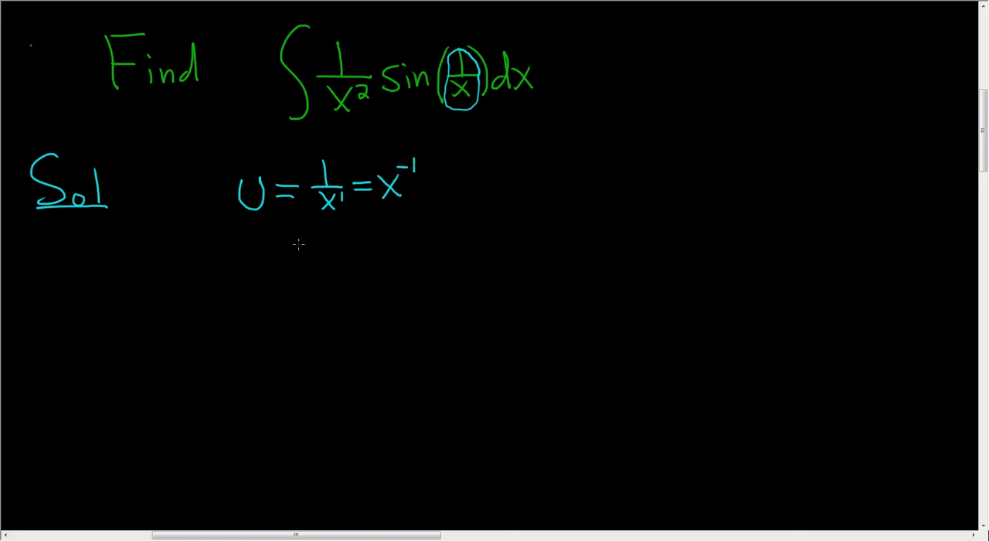
pyautogui.moveTo(234, 239); pyautogui.dragTo(275, 263)
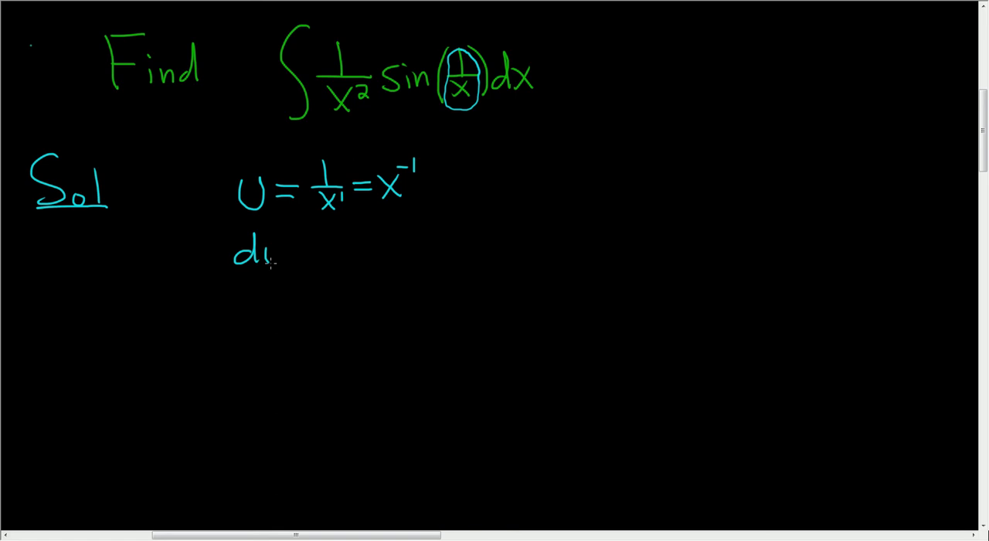
pyautogui.moveTo(270, 255); pyautogui.dragTo(317, 250)
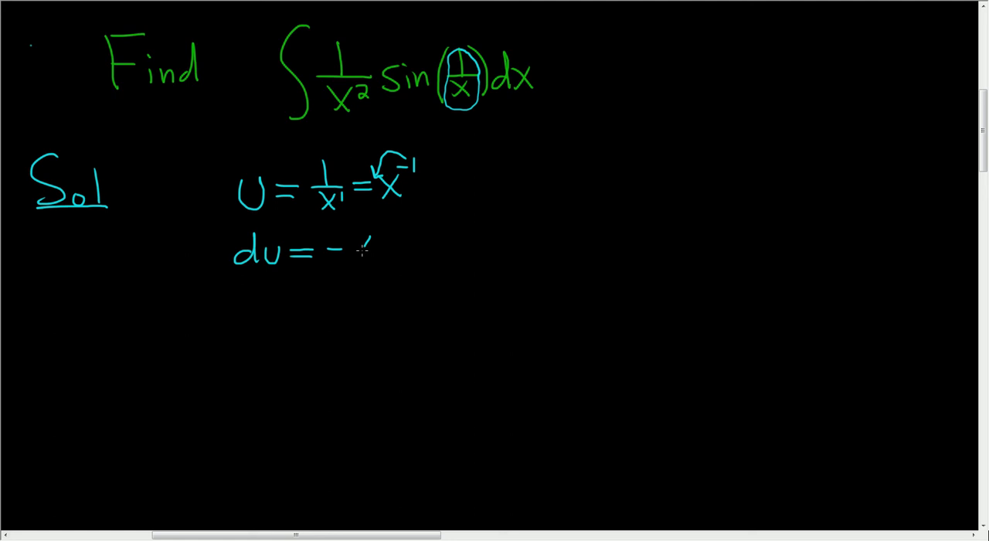
pyautogui.write('x^-2')
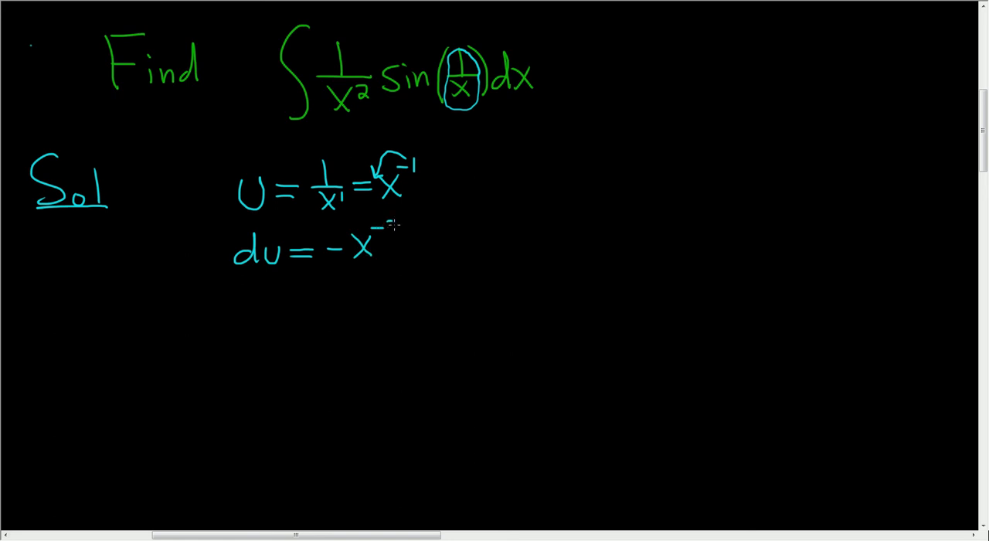
pyautogui.moveTo(378, 247); pyautogui.dragTo(436, 244)
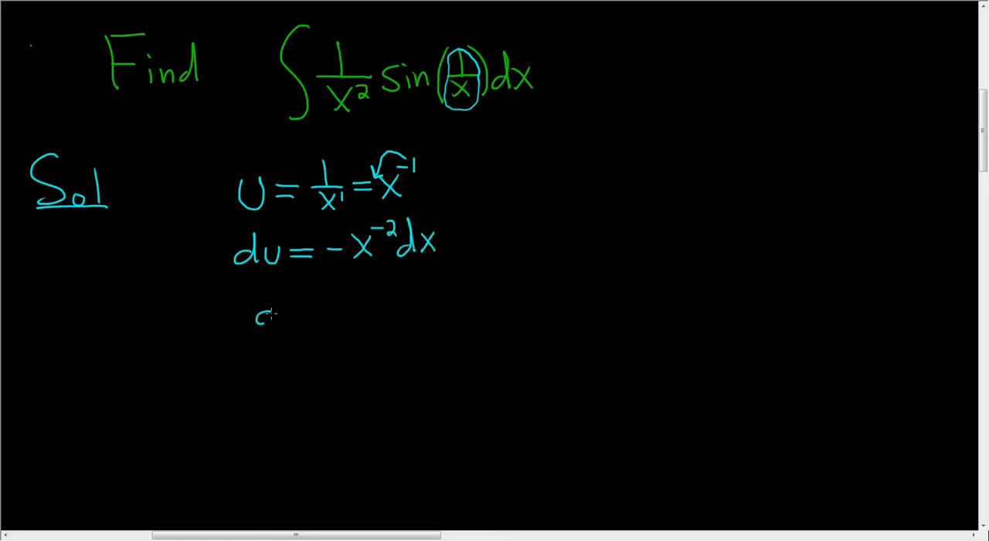
pyautogui.write('du = -1/')
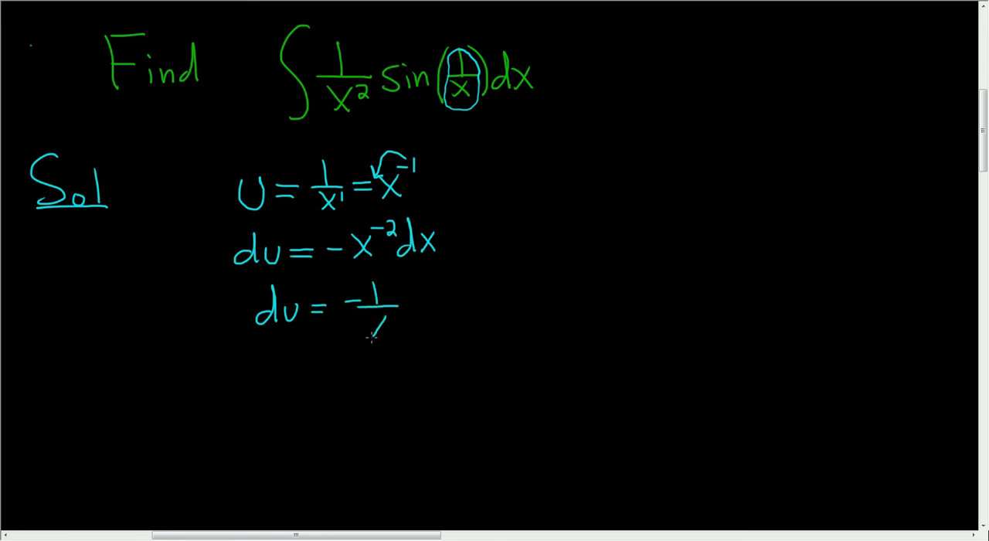
# Complete du = −1/x² dx and mark the matching 1/x² in the original integral with an arrow and circle.
pyautogui.moveTo(371, 324); pyautogui.dragTo(417, 309)
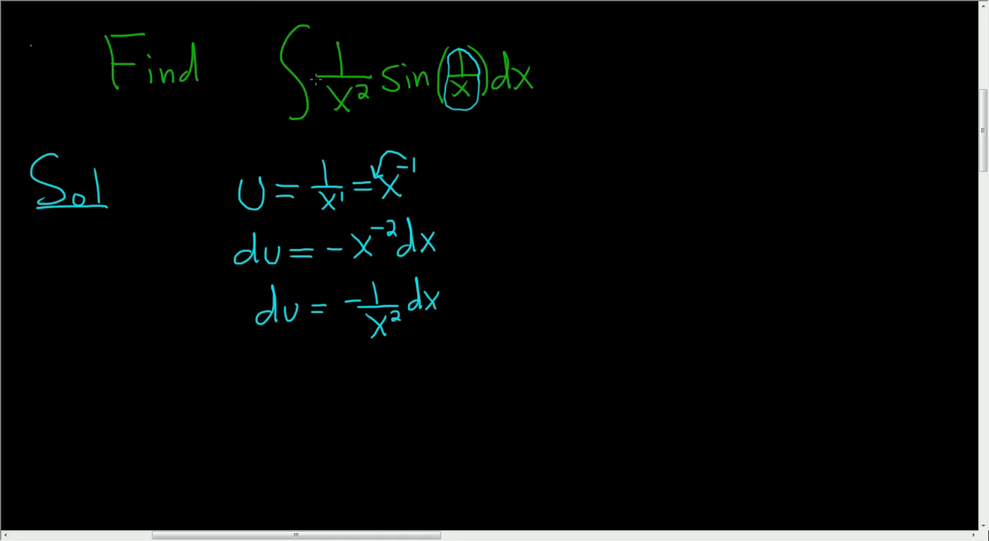
pyautogui.moveTo(332, 23); pyautogui.dragTo(312, 46)
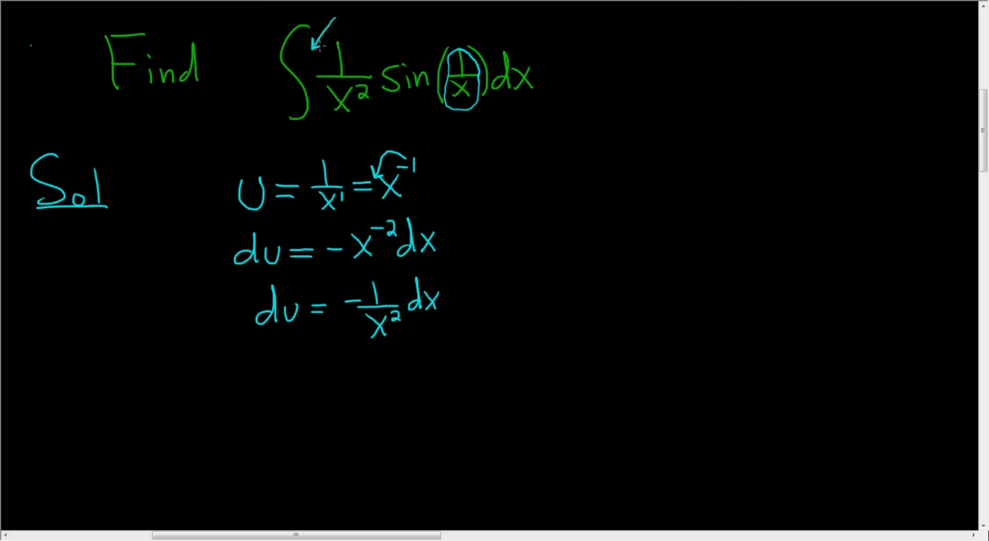
pyautogui.moveTo(365, 269)
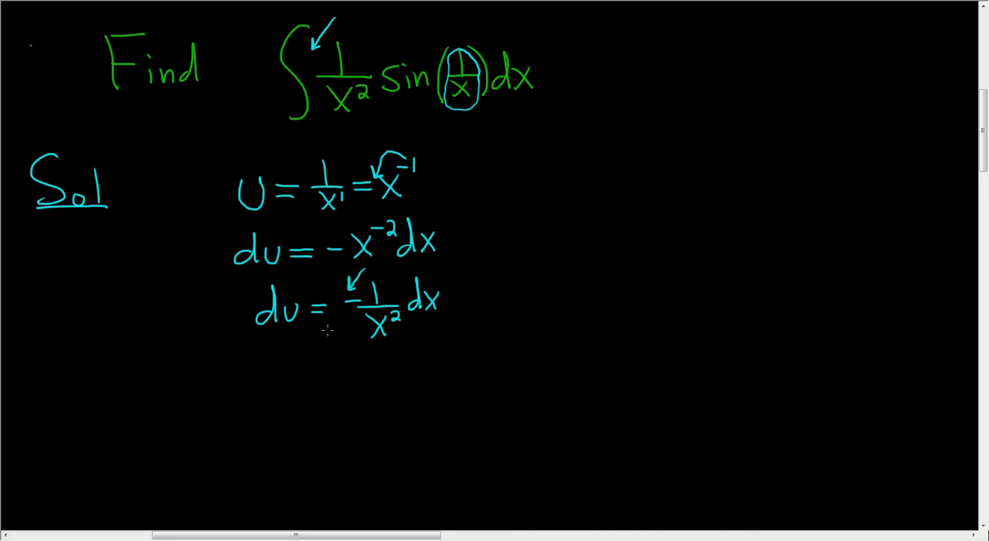
pyautogui.moveTo(247, 395)
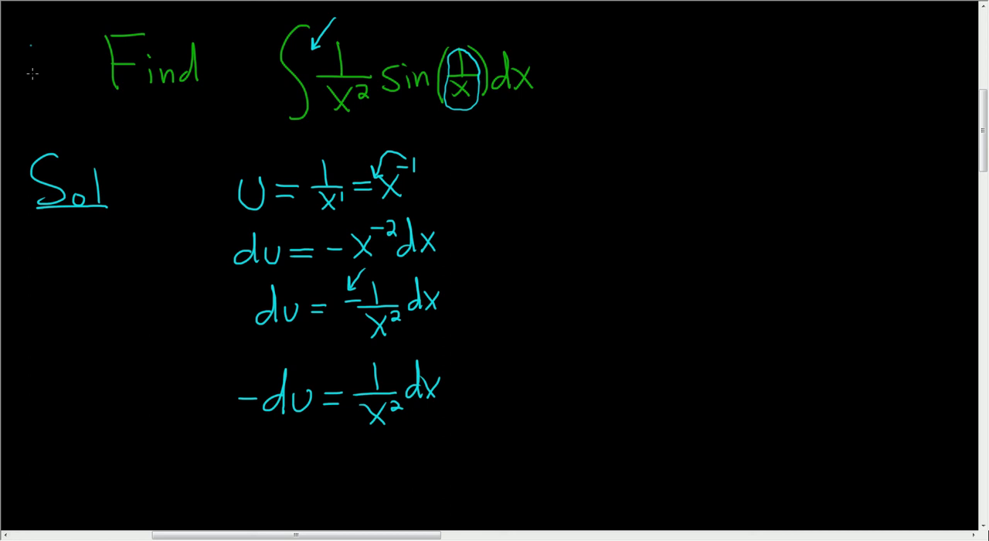
pyautogui.moveTo(332, 40)
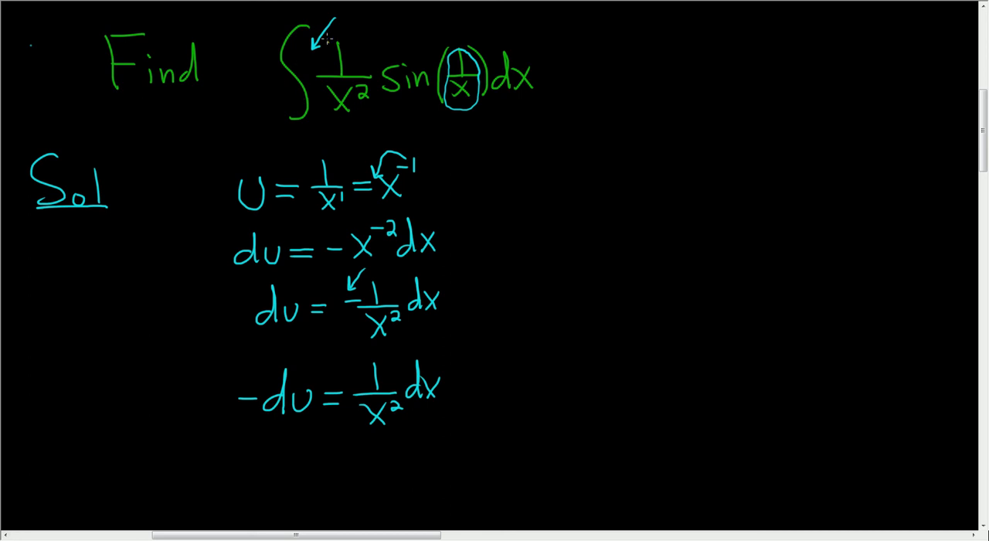
pyautogui.moveTo(340, 43); pyautogui.dragTo(340, 116)
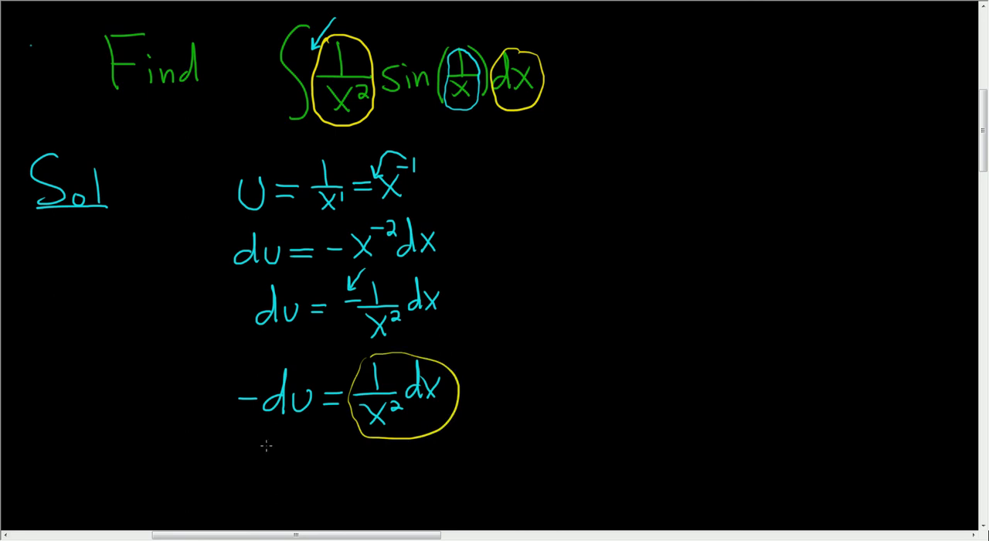
# Underline −du as the replacement piece and connect the circled parts to their substitutions.
pyautogui.moveTo(247, 433); pyautogui.dragTo(309, 431)
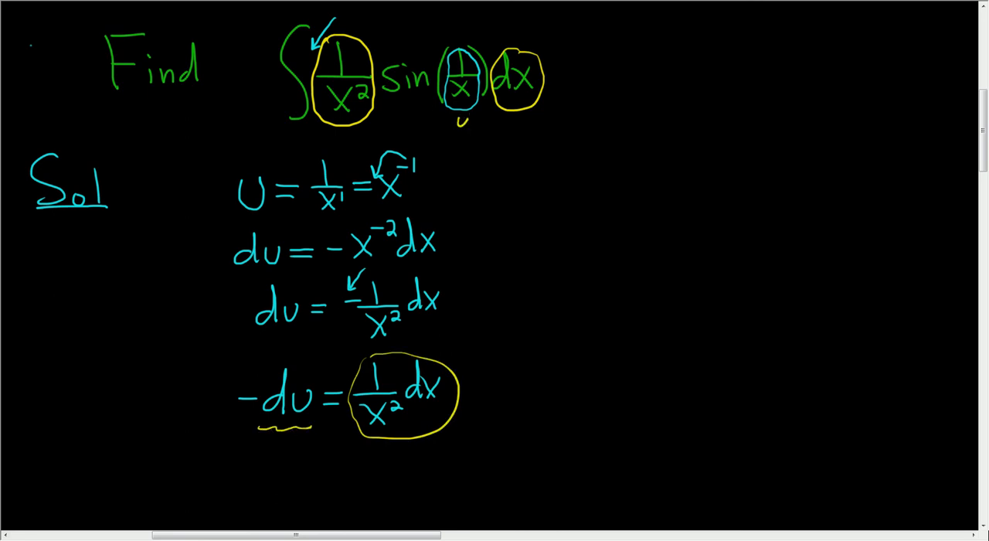
pyautogui.moveTo(457, 155); pyautogui.dragTo(458, 286)
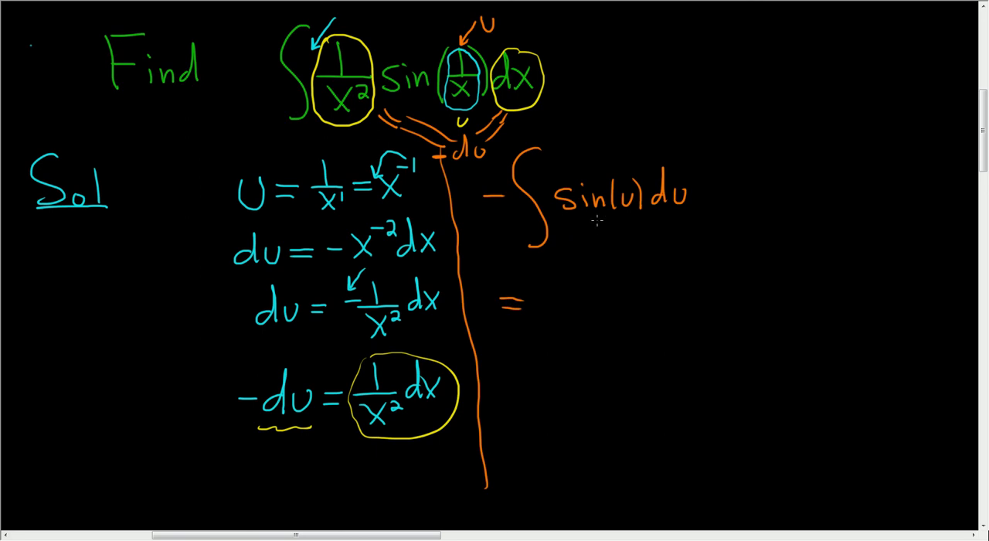
pyautogui.moveTo(564, 268)
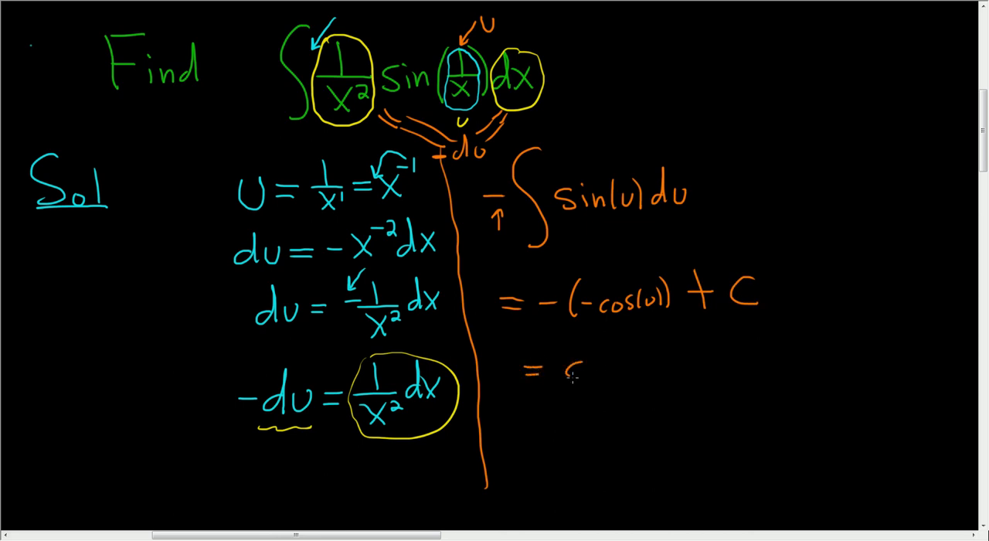
# Begin the simplified answer line with '= cos('.
pyautogui.write('cos(')
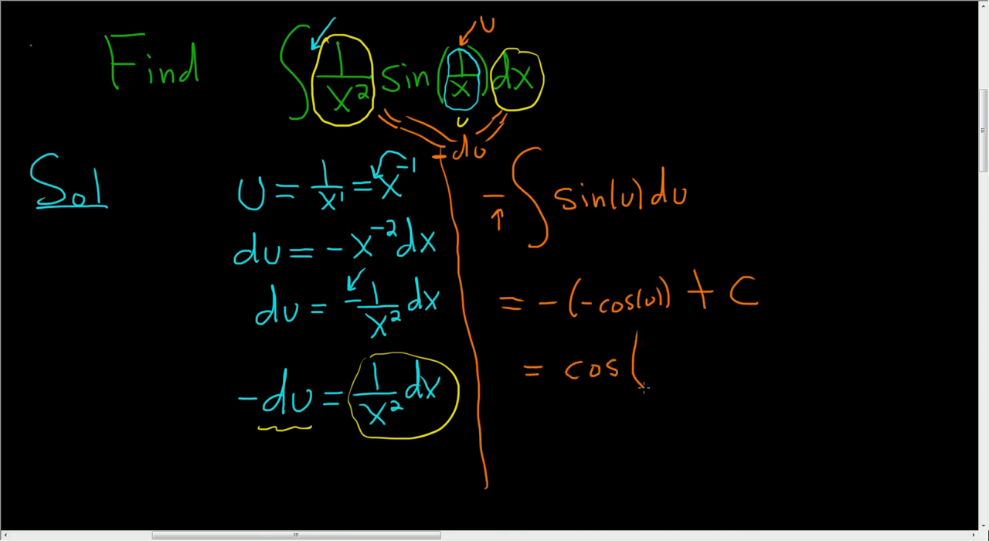